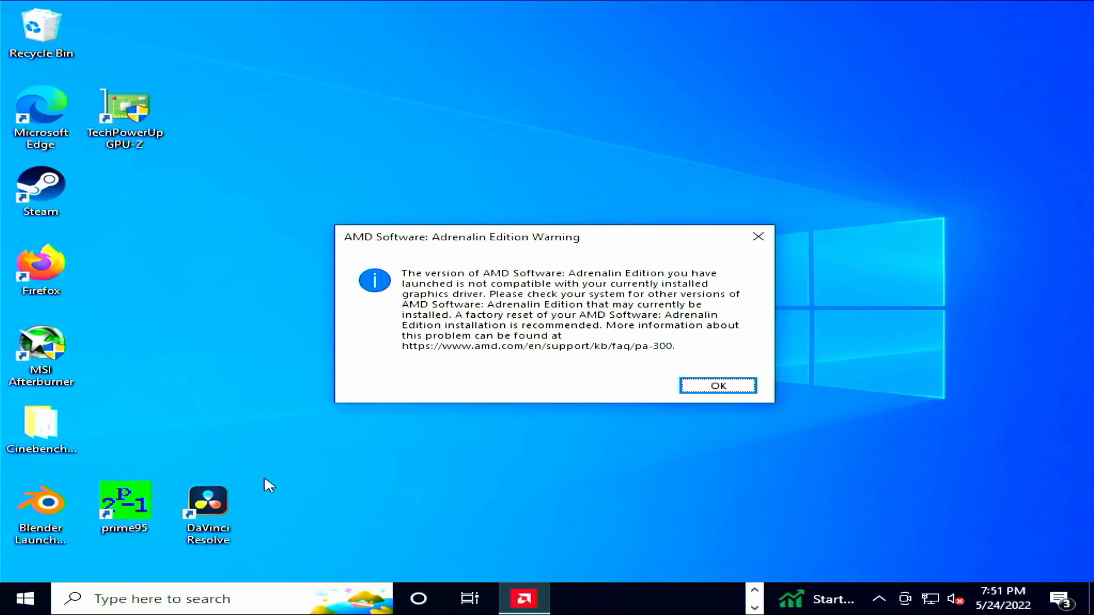
Close the AMD Software: Adrenalin Edition compatibility warning with OK.
{"action": "left_click", "coordinate": [718, 385]}
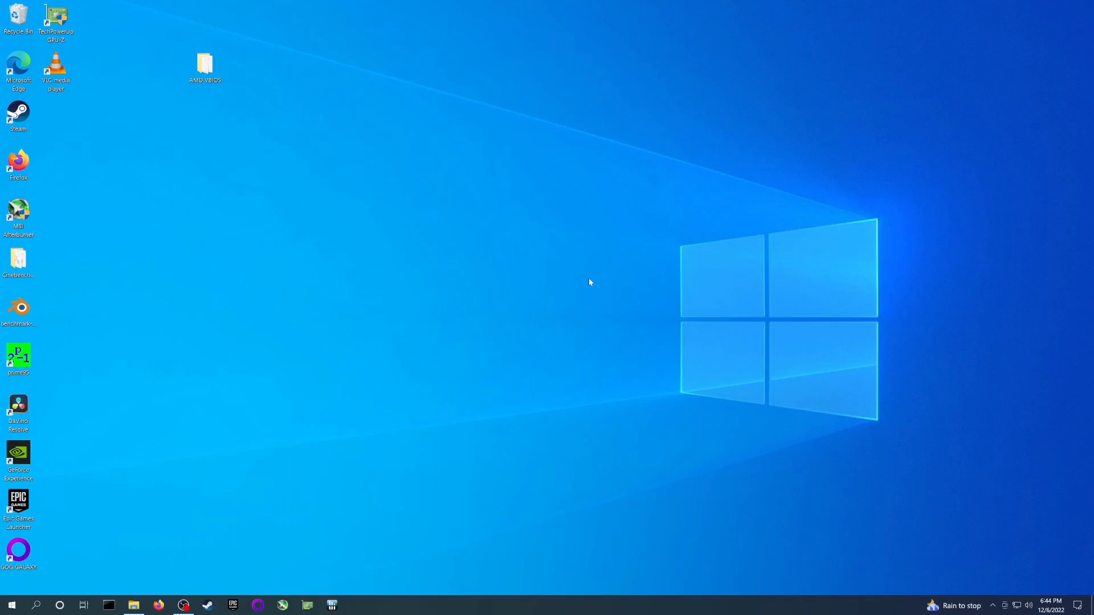
{"action": "mouse_move", "coordinate": [594, 289]}
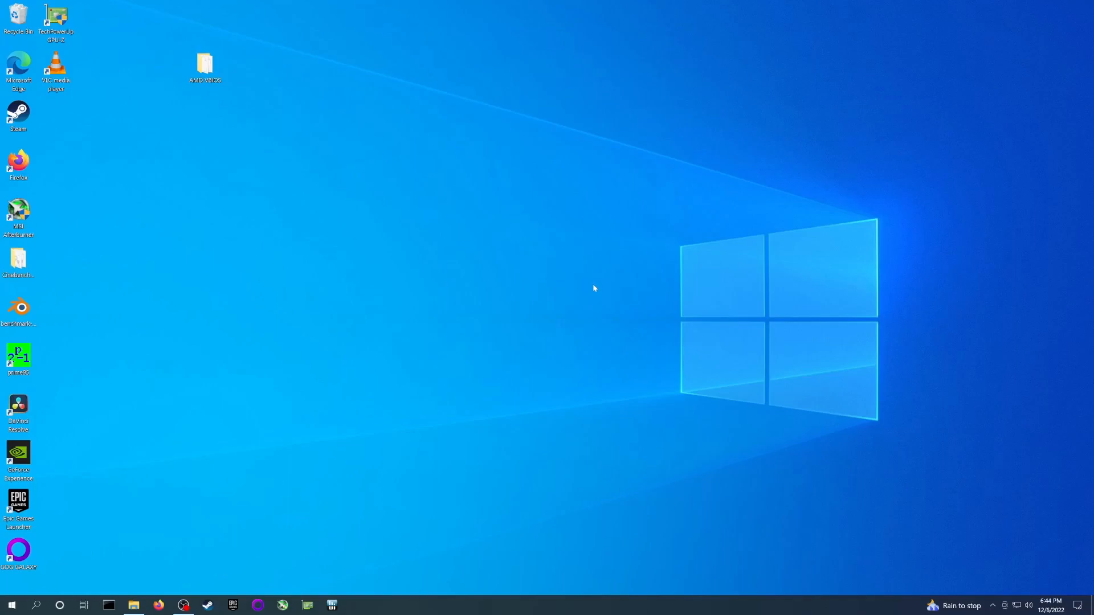
Launch GPU-Z and select the Radeon RX 570 Series to see BIOS 015.050.000.001.000000.
{"action": "double_click", "coordinate": [56, 17]}
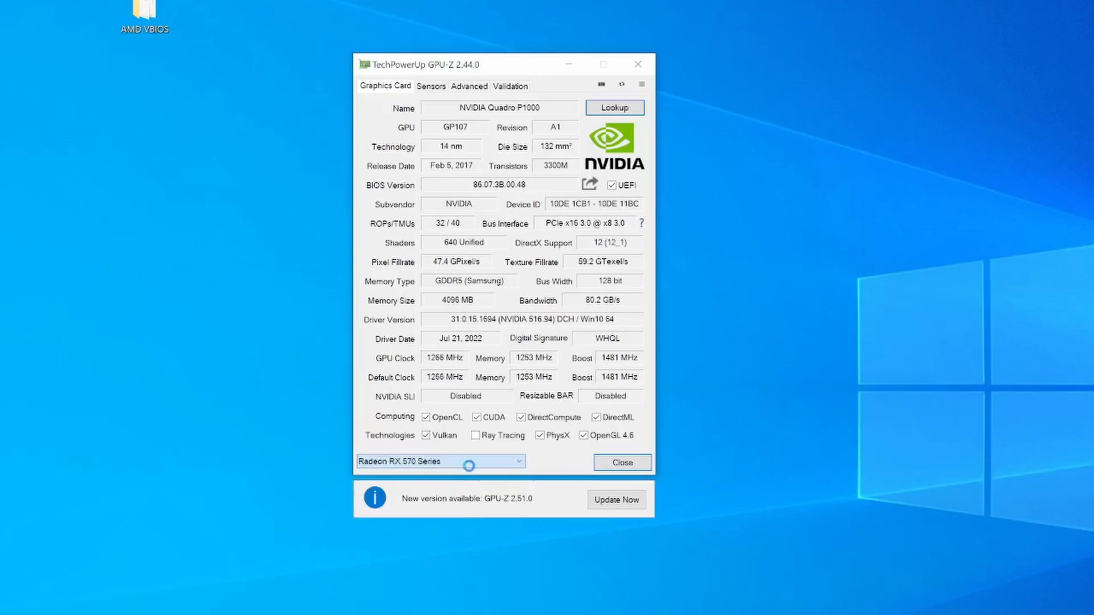
{"action": "left_click", "coordinate": [441, 461]}
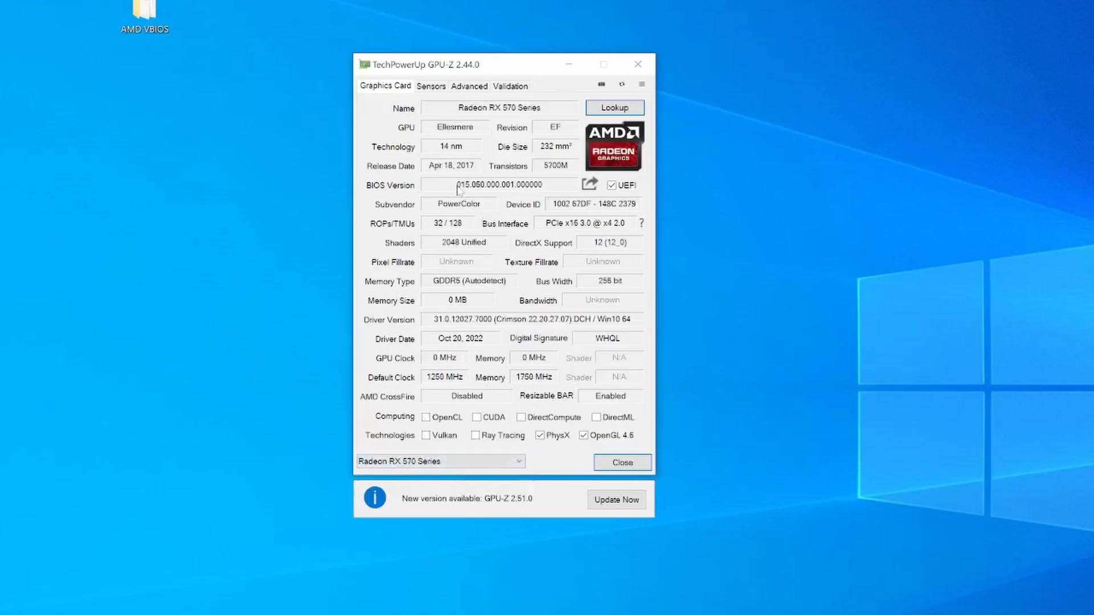
{"action": "mouse_move", "coordinate": [500, 184]}
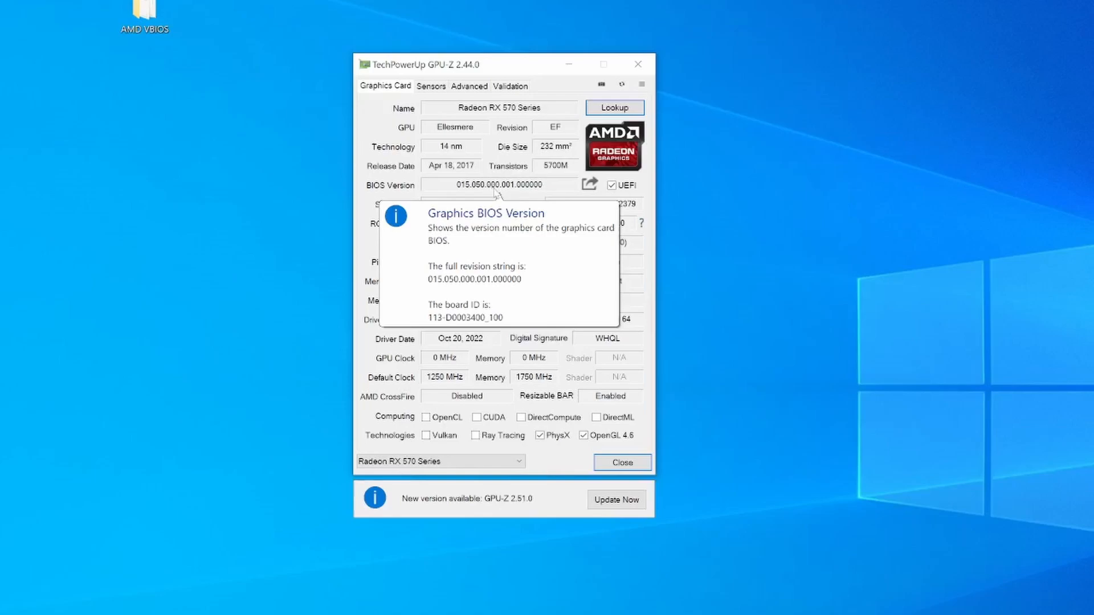
{"action": "mouse_move", "coordinate": [443, 181]}
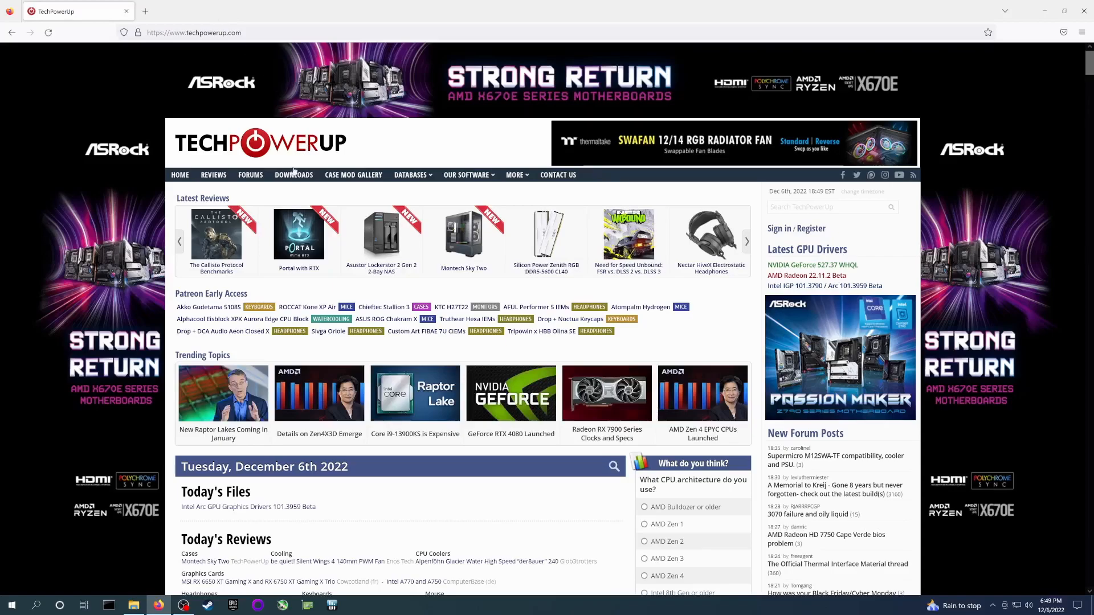
Download the Windows AMDVBFlash / ATI ATIFlash 3.31 build via TechPowerUp's US-5 server.
{"action": "left_click", "coordinate": [293, 175]}
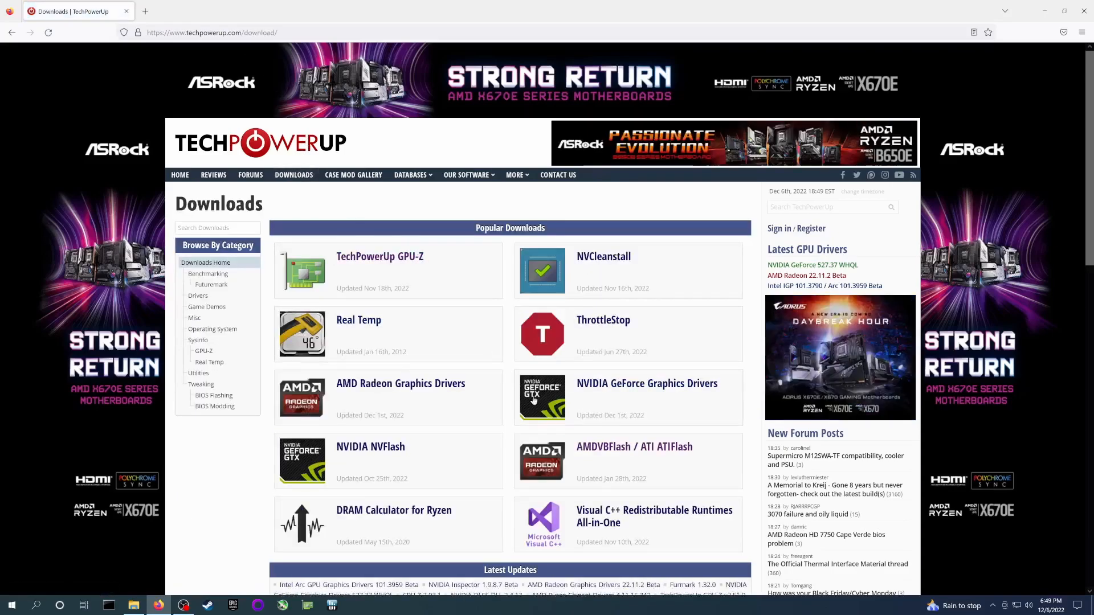
{"action": "left_click", "coordinate": [634, 447]}
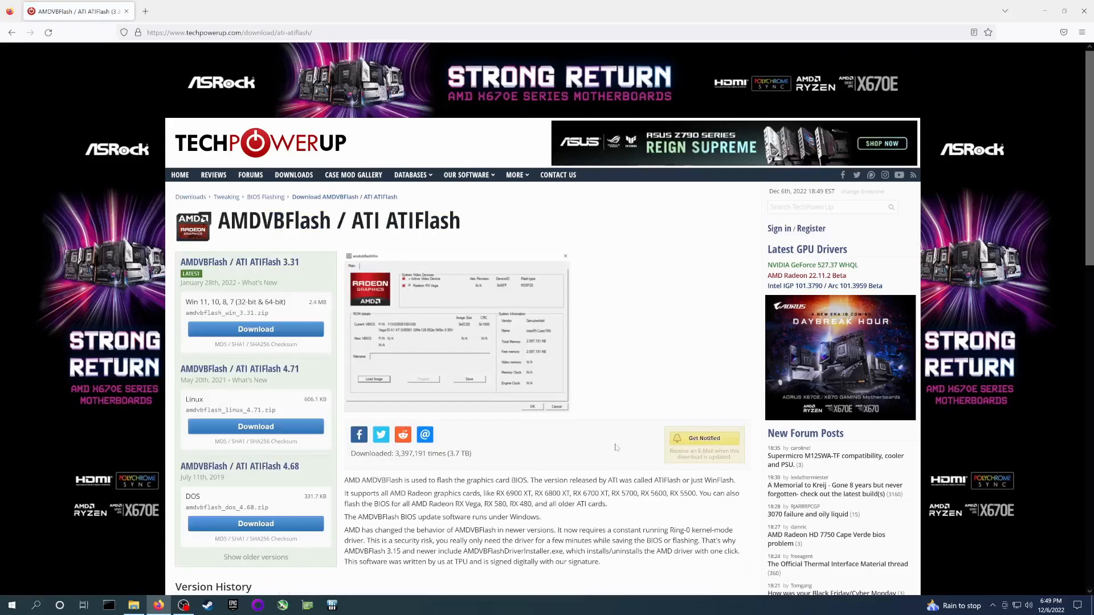
{"action": "double_click", "coordinate": [292, 261]}
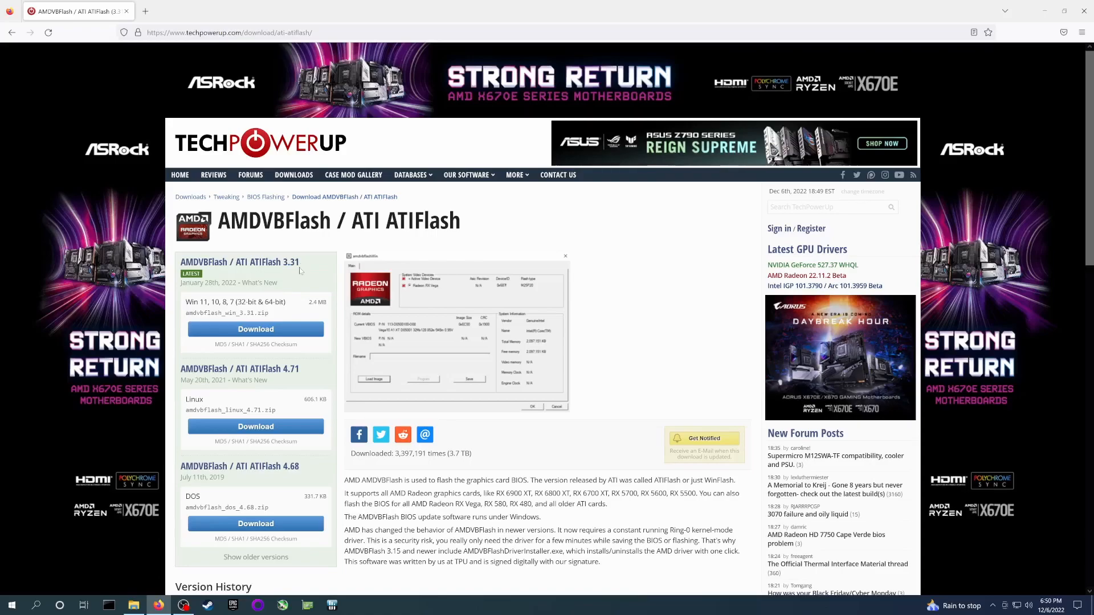
{"action": "double_click", "coordinate": [292, 369]}
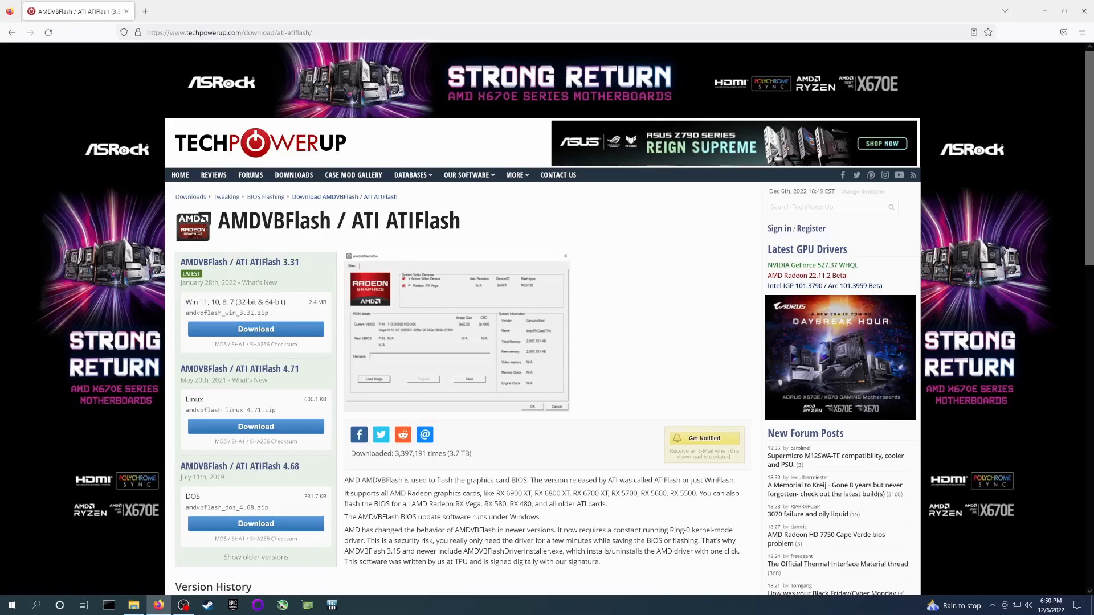
{"action": "double_click", "coordinate": [240, 261]}
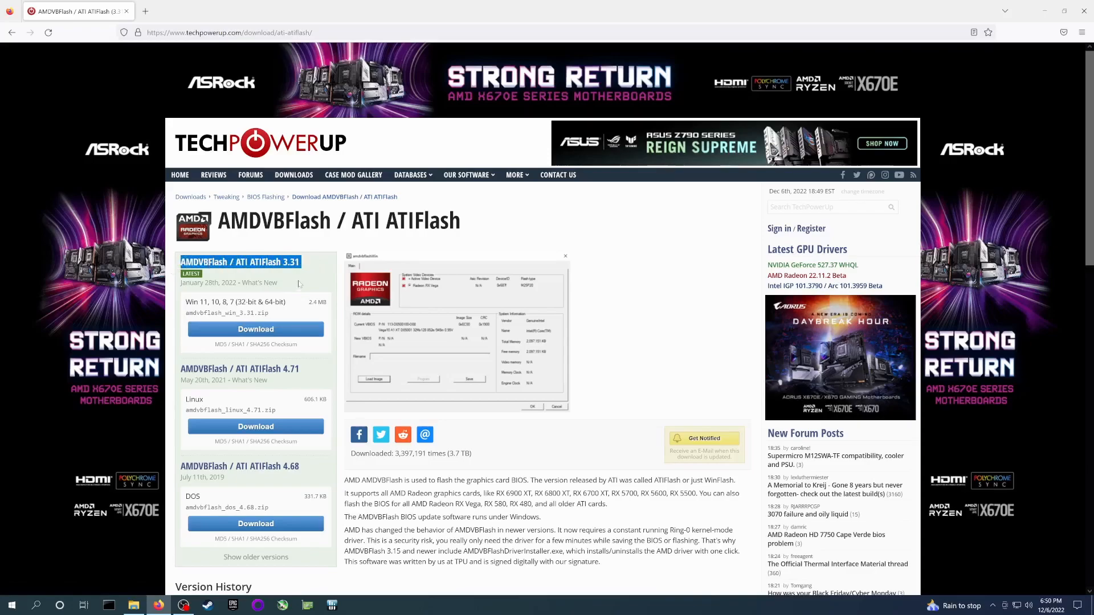
{"action": "left_click", "coordinate": [256, 329]}
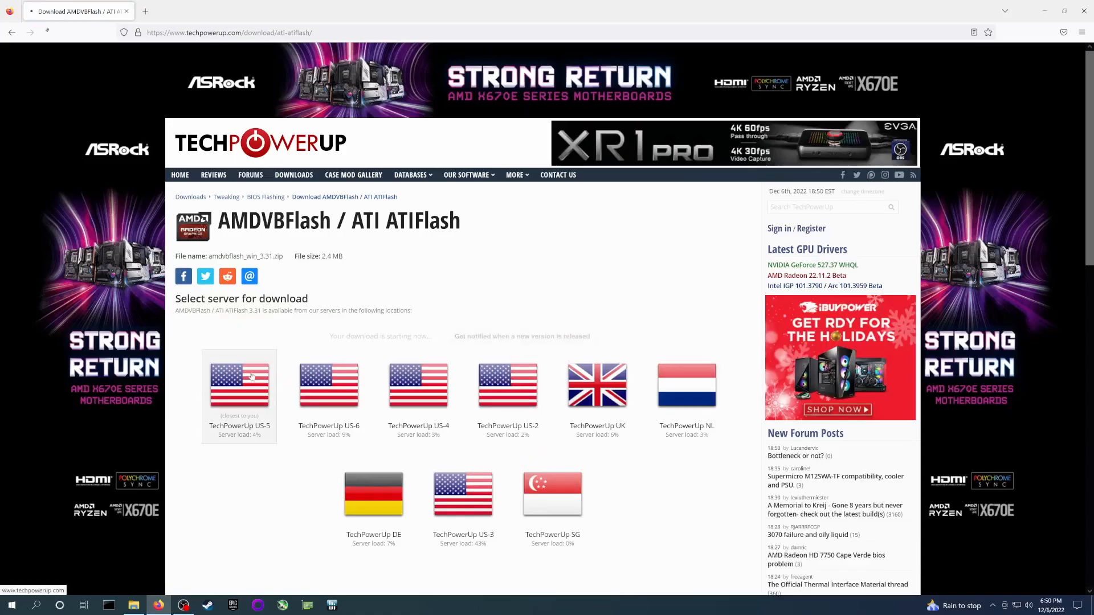
{"action": "left_click", "coordinate": [239, 384]}
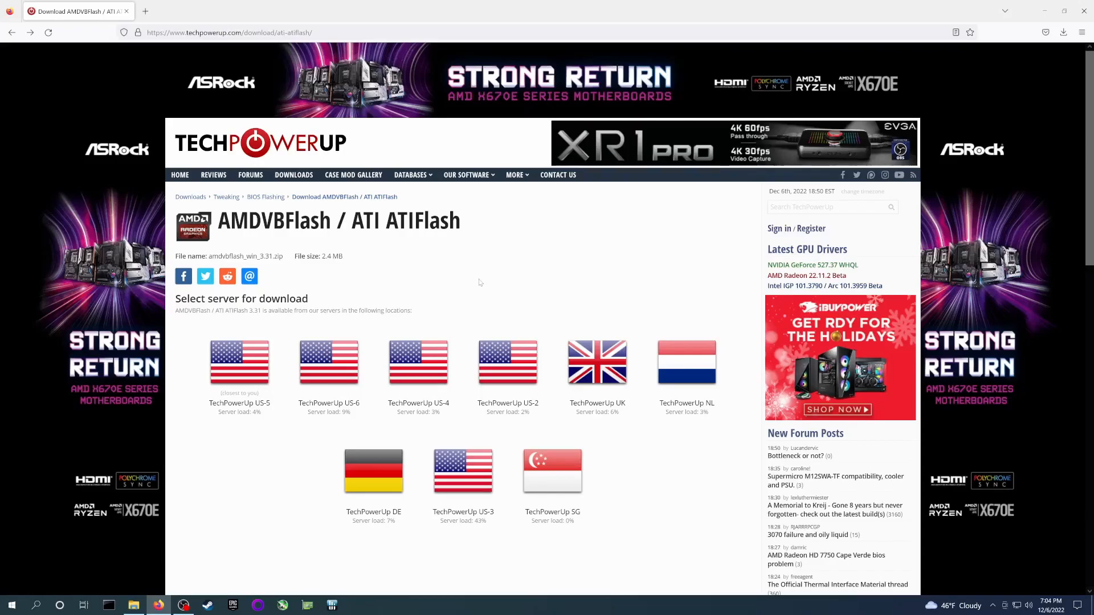
Filter TechPowerUp's VGA BIOS collection to PowerColor RX 570 4 GB cards.
{"action": "left_click", "coordinate": [411, 174]}
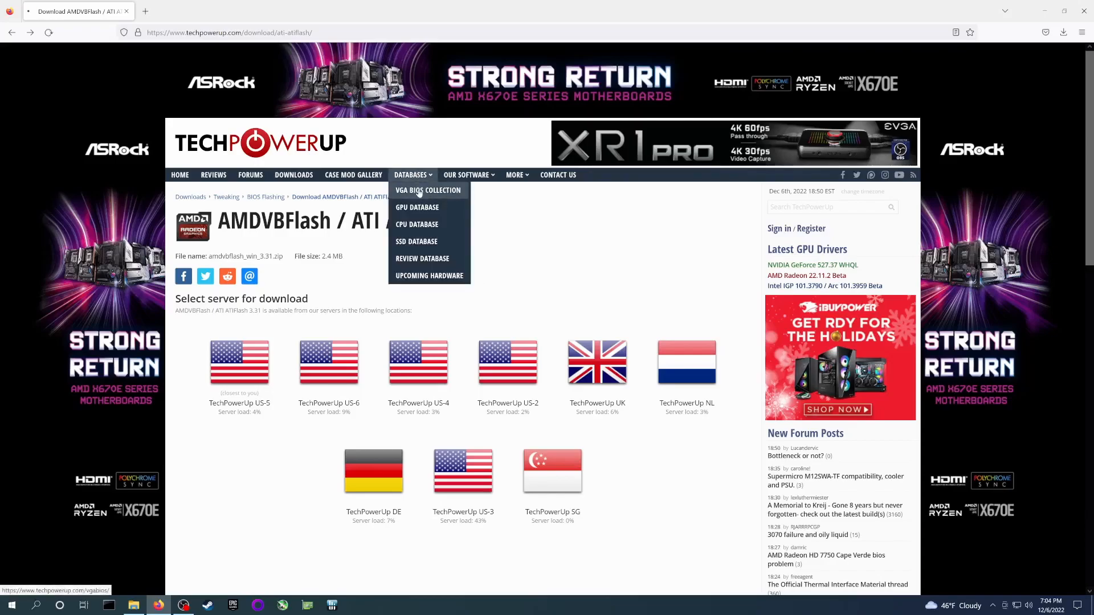
{"action": "left_click", "coordinate": [428, 190]}
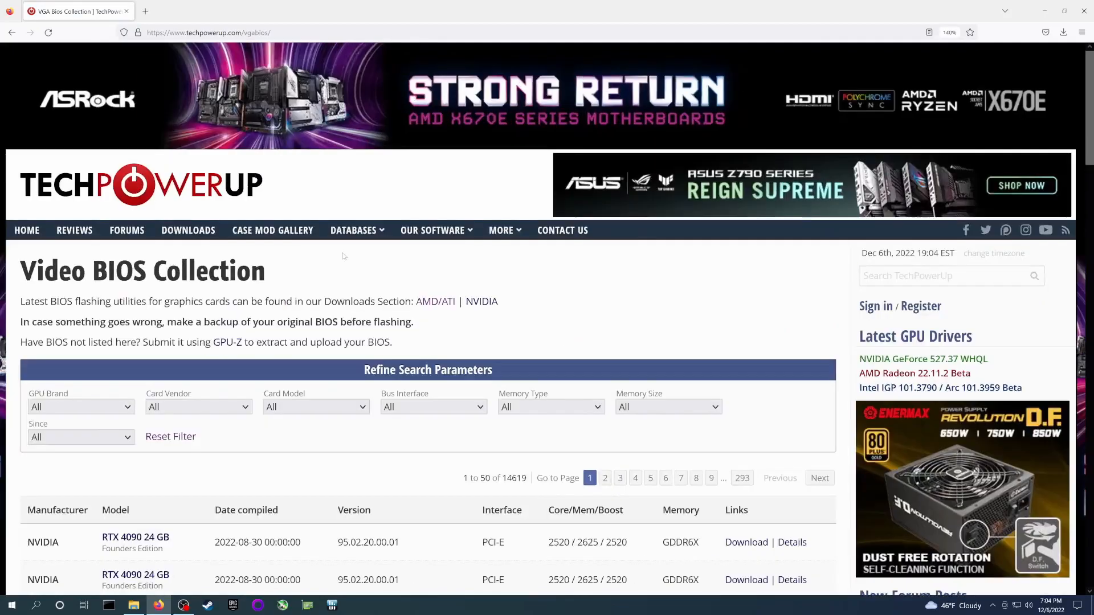
{"action": "scroll", "scroll_direction": "down", "scroll_amount": 3}
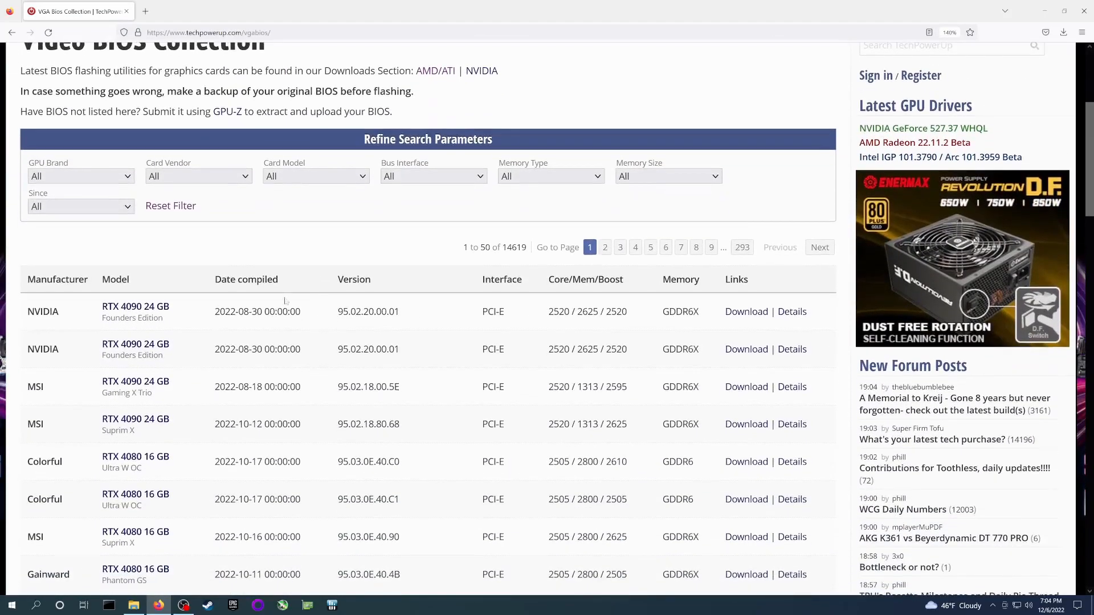
{"action": "scroll", "scroll_direction": "down", "scroll_amount": 3}
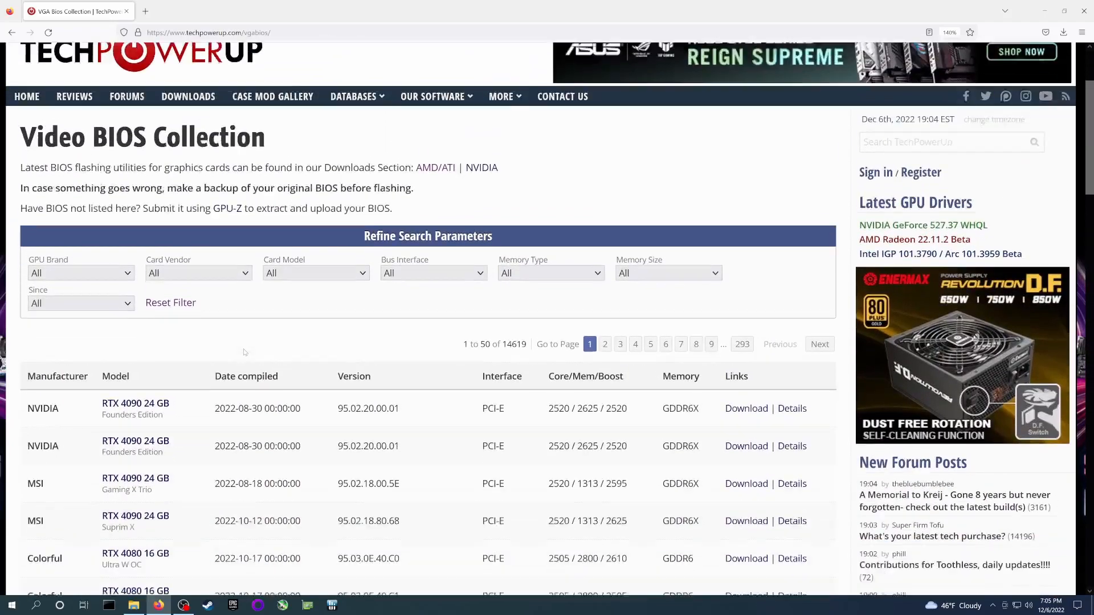
{"action": "scroll", "scroll_direction": "down", "scroll_amount": 3}
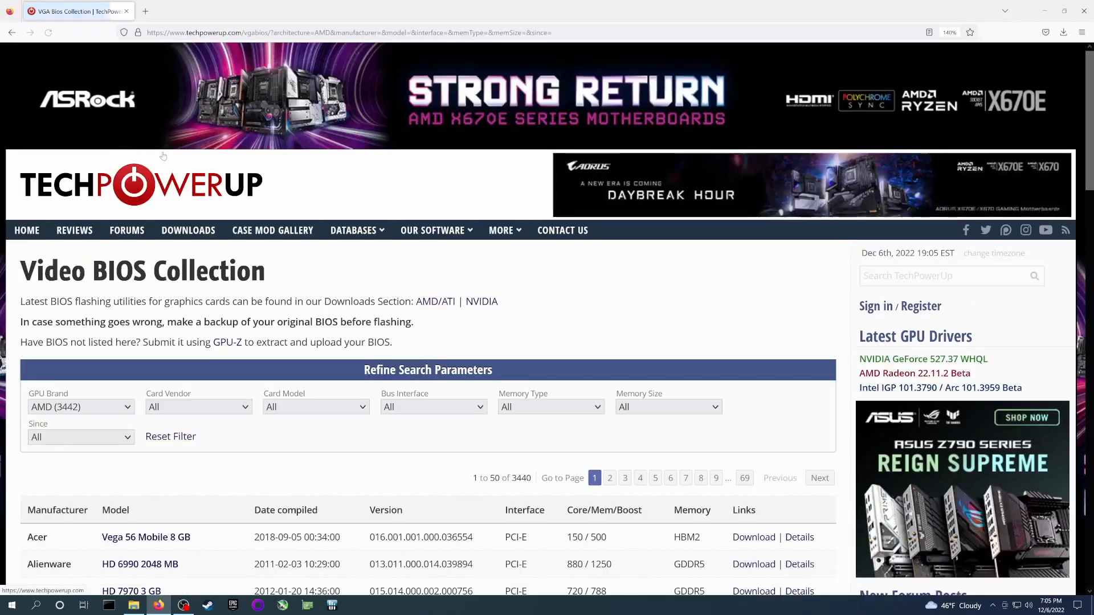
{"action": "left_click", "coordinate": [197, 407]}
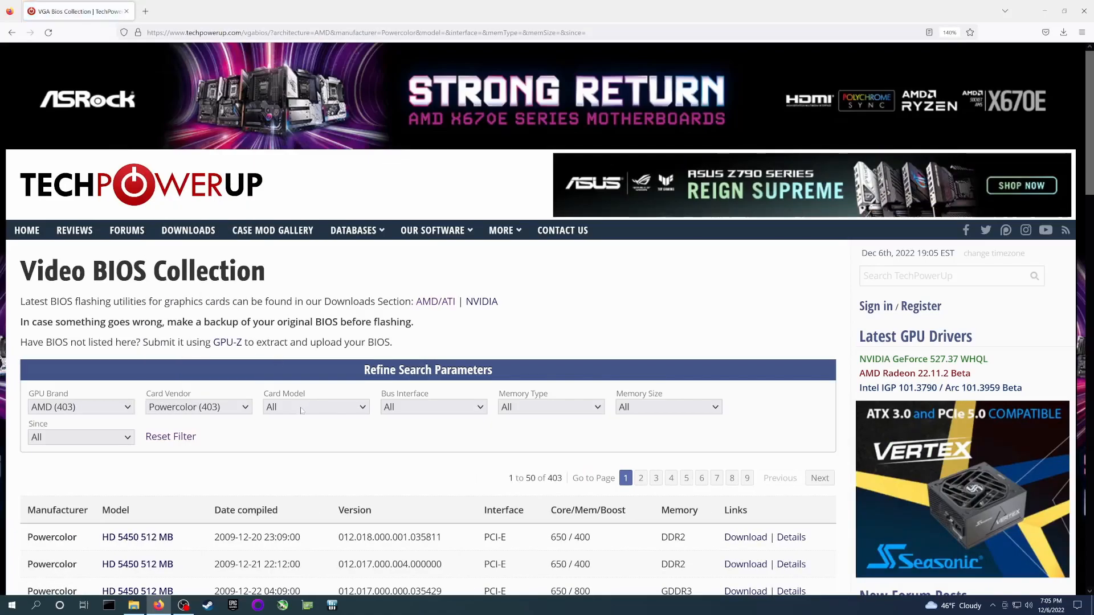
{"action": "left_click", "coordinate": [315, 407]}
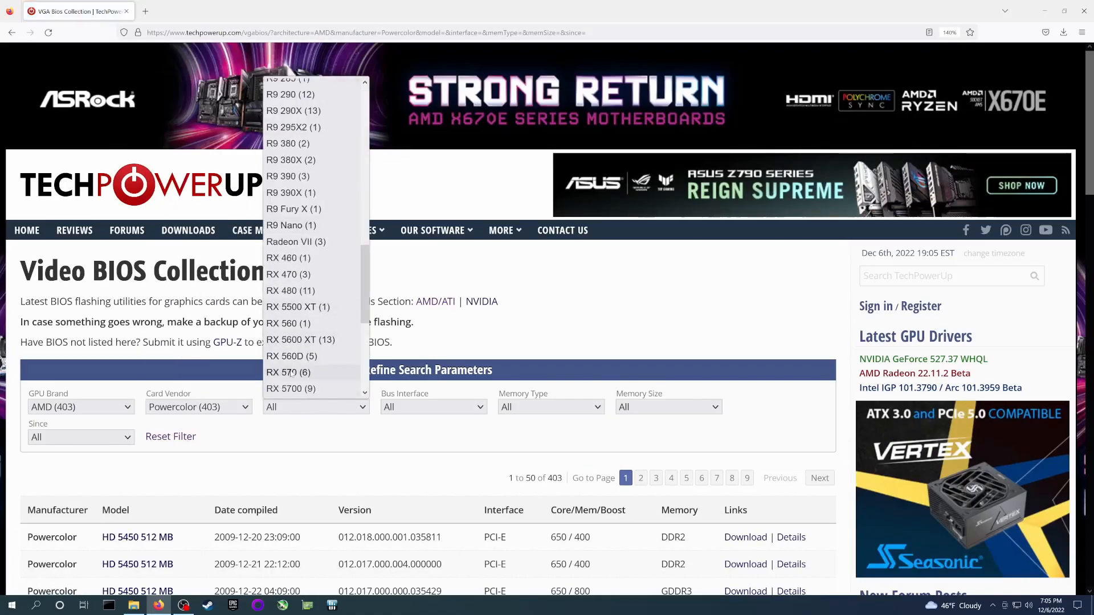
{"action": "left_click", "coordinate": [283, 372]}
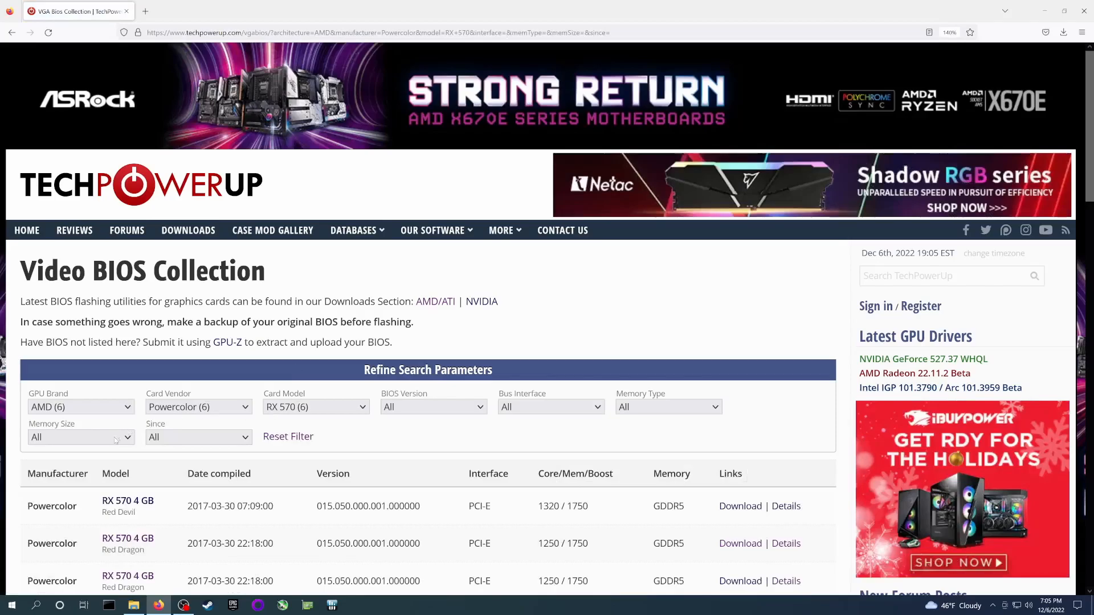
{"action": "left_click", "coordinate": [80, 437]}
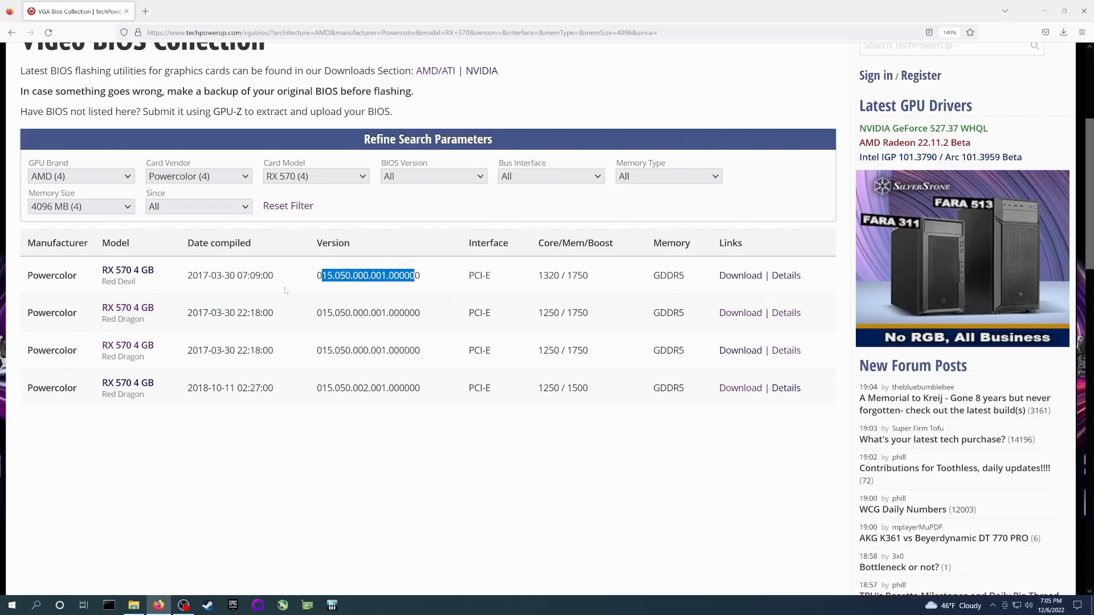
Download the 2018-10-11 Red Dragon BIOS, version 015.050.002.001.000000.
{"action": "left_click", "coordinate": [348, 329]}
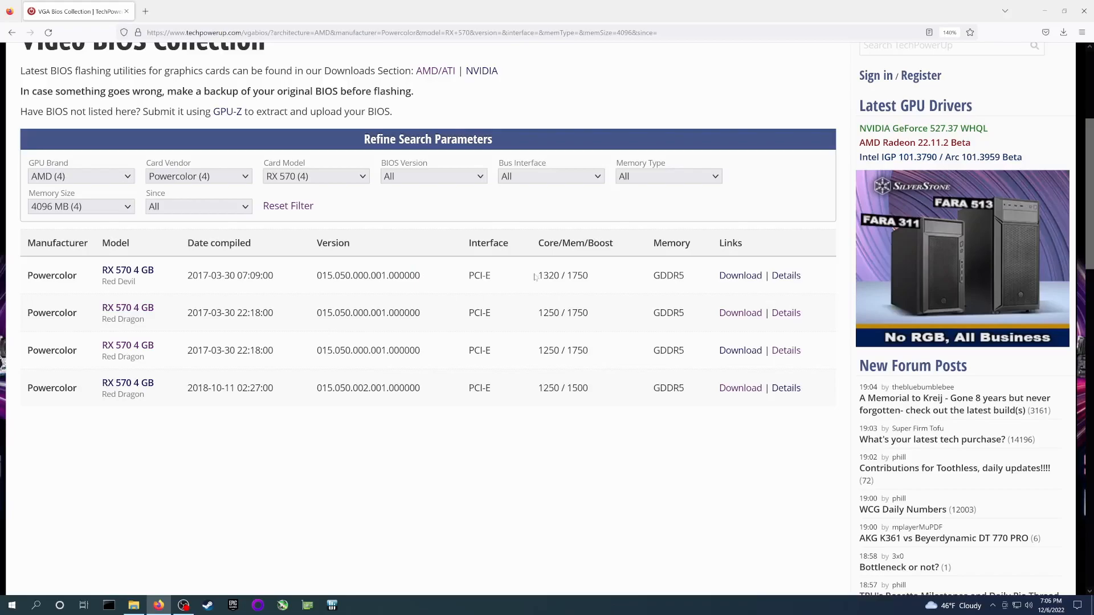
{"action": "mouse_move", "coordinate": [323, 397]}
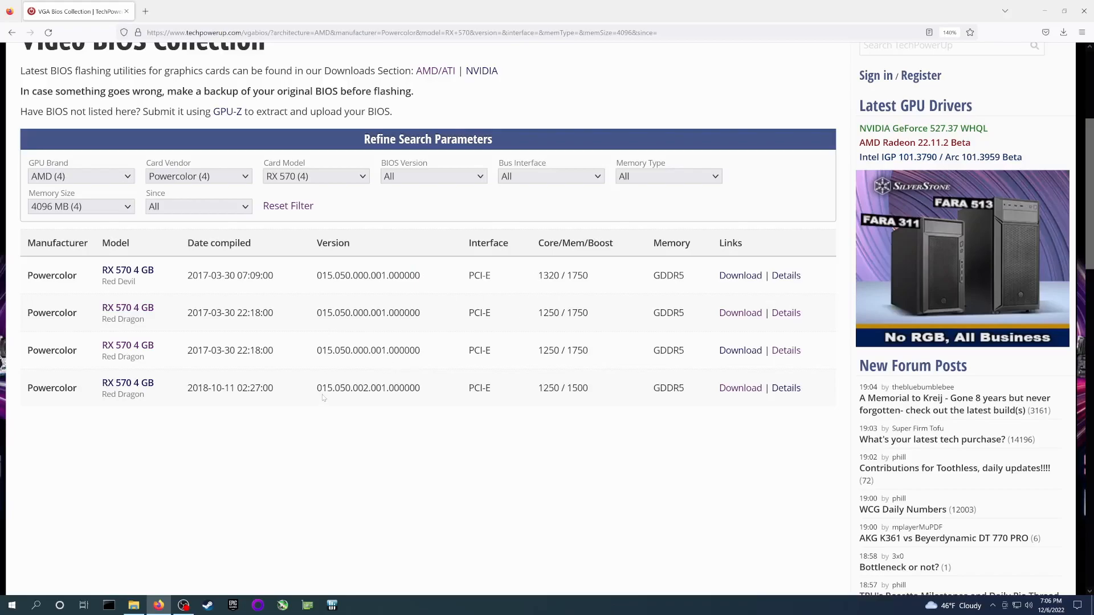
{"action": "double_click", "coordinate": [367, 388]}
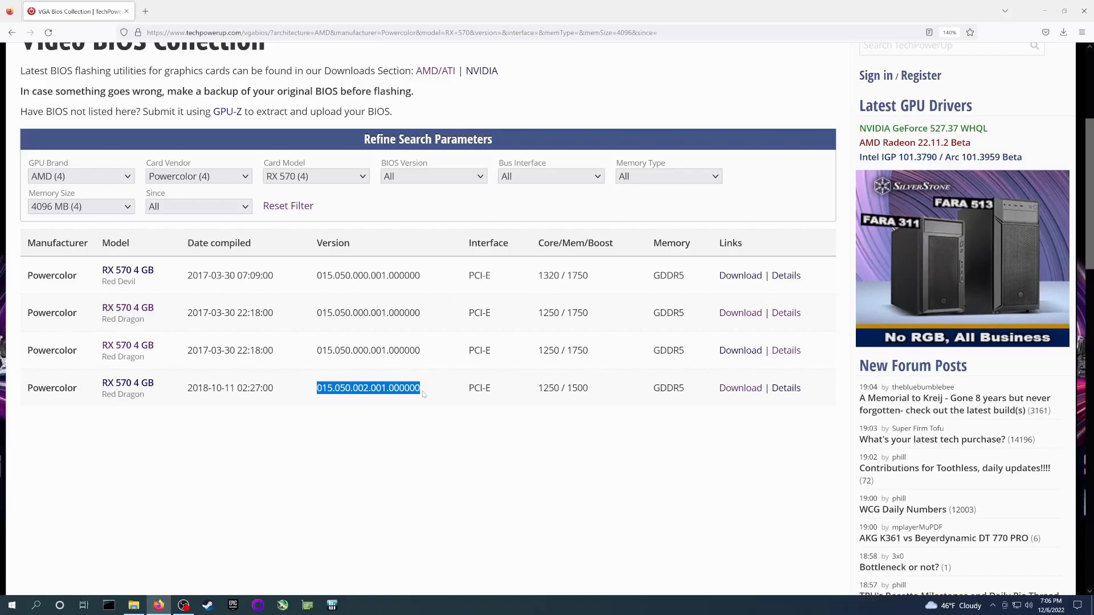
{"action": "left_click", "coordinate": [739, 388]}
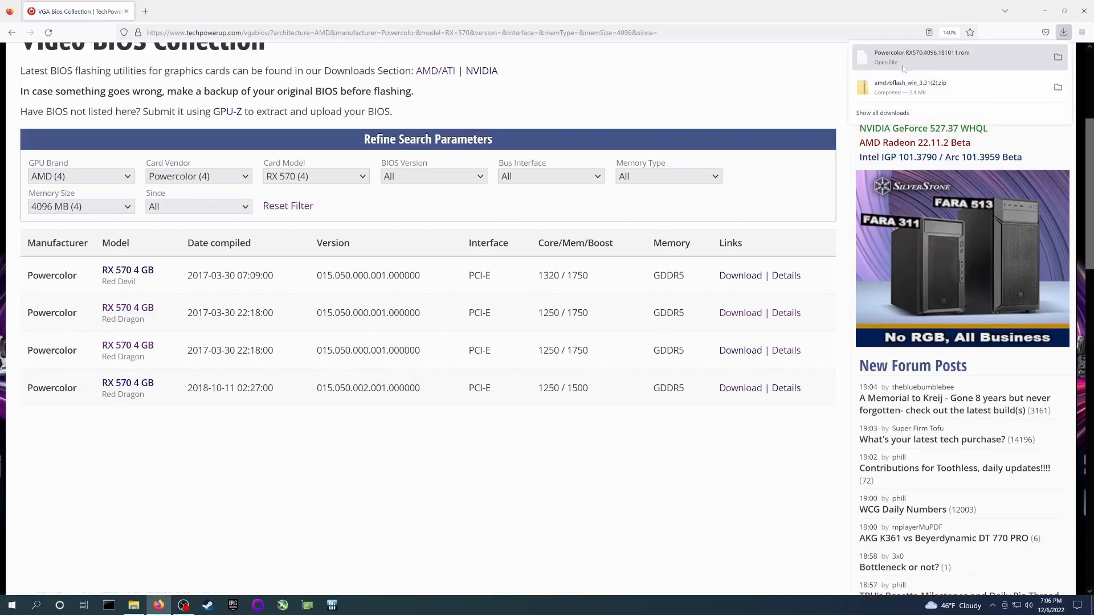
Show Desktop\AMD VBIOS with both PowerColor ROMs alongside the amdvbflash_win_3.31 folder.
{"action": "left_click", "coordinate": [886, 62]}
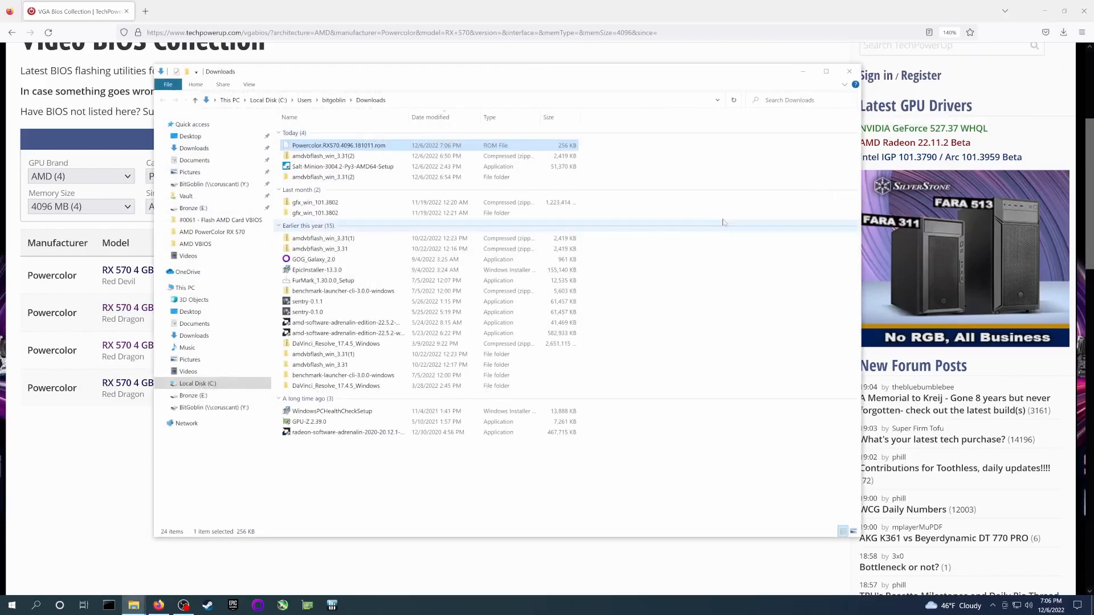
{"action": "left_click", "coordinate": [190, 136]}
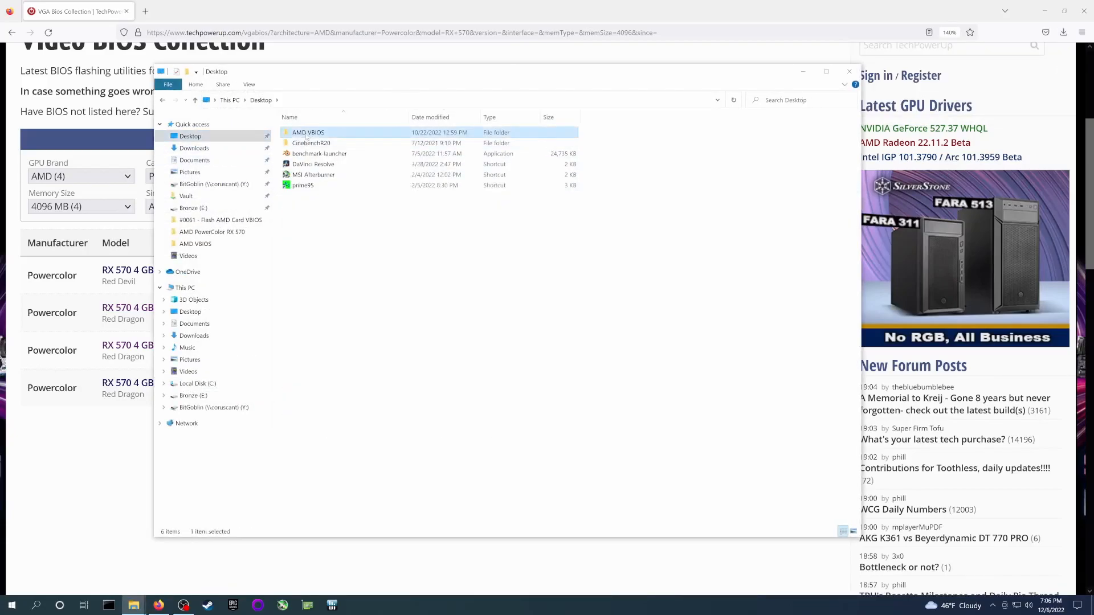
{"action": "double_click", "coordinate": [308, 132]}
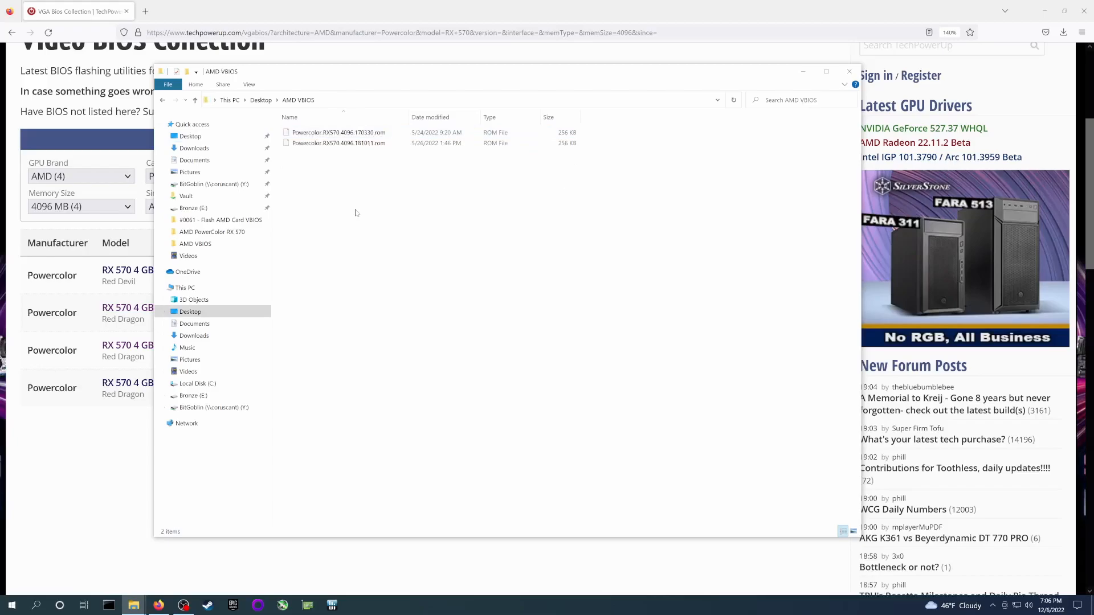
{"action": "left_click", "coordinate": [339, 143]}
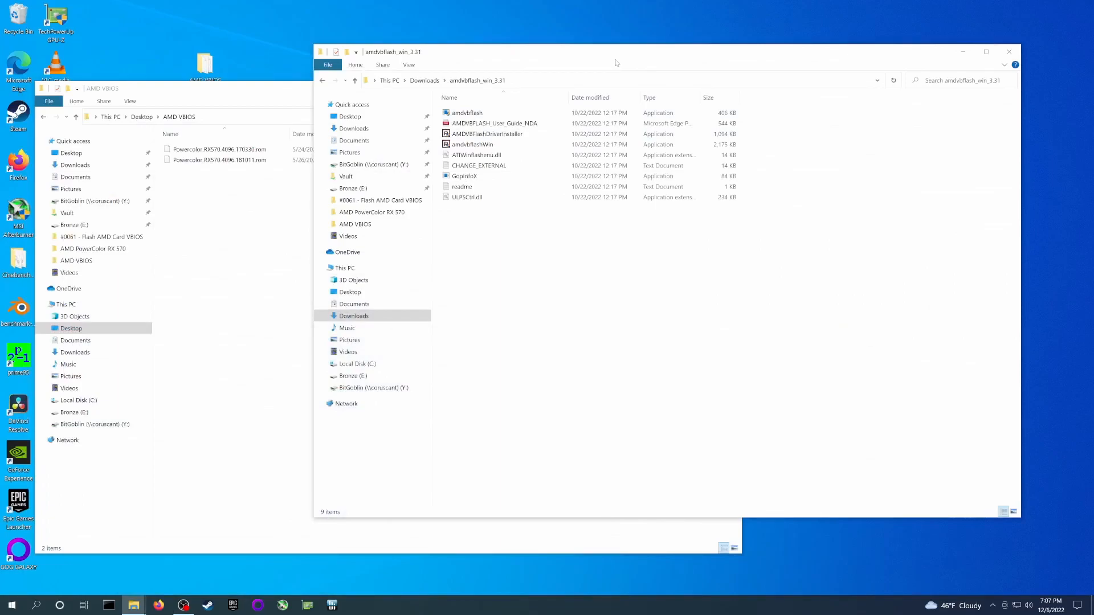
{"action": "mouse_move", "coordinate": [633, 62]}
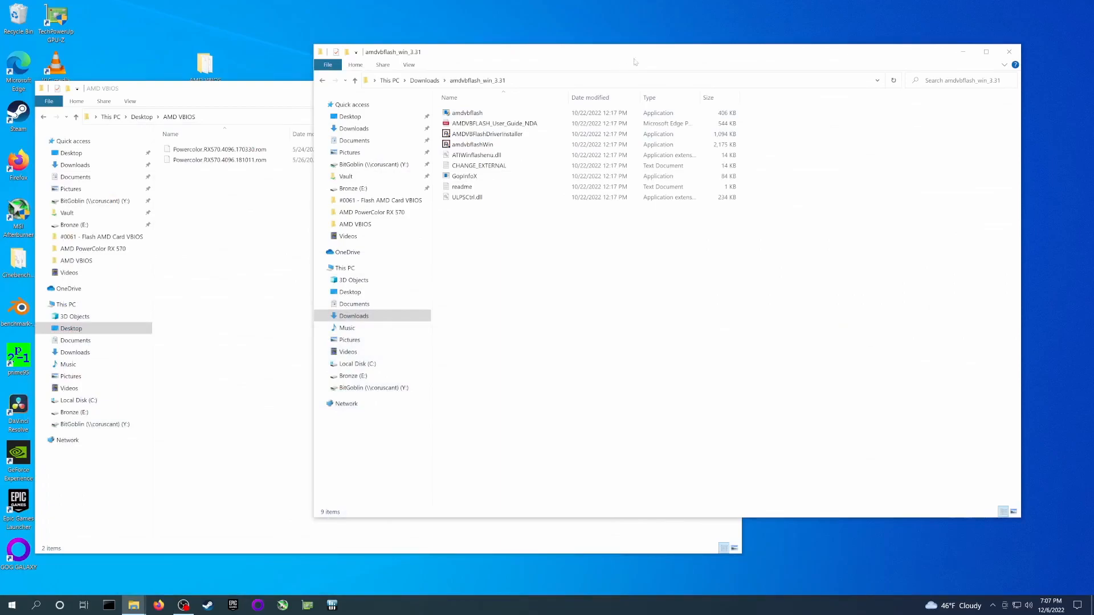
{"action": "mouse_move", "coordinate": [376, 233]}
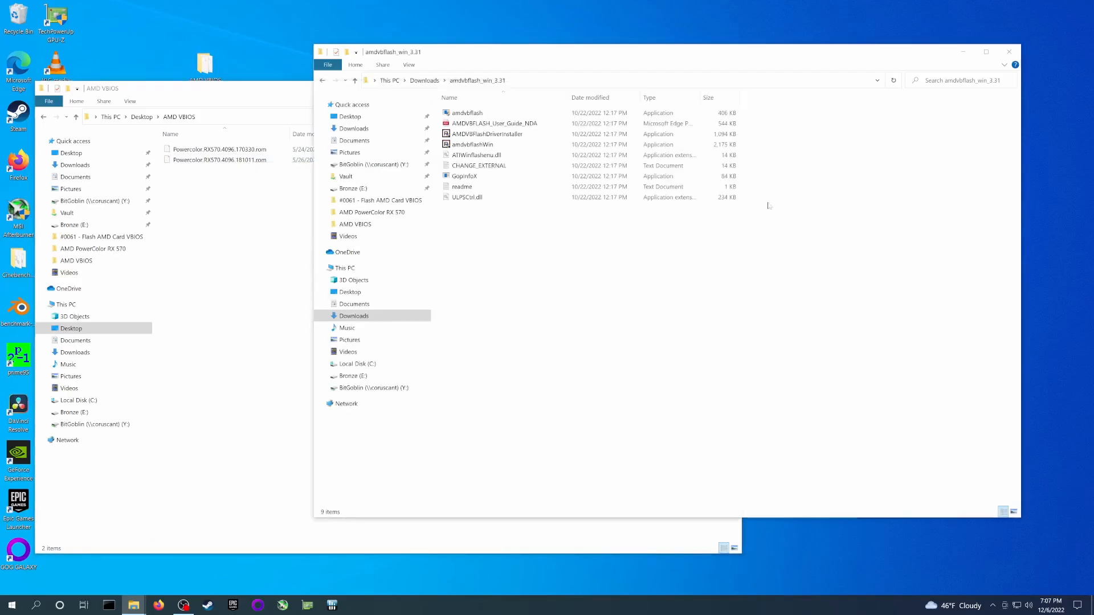
Launch amdvbflashWin and load Powercolor.RX570.4096.181011.rom from Desktop\AMD VBIOS.
{"action": "left_click", "coordinate": [473, 144]}
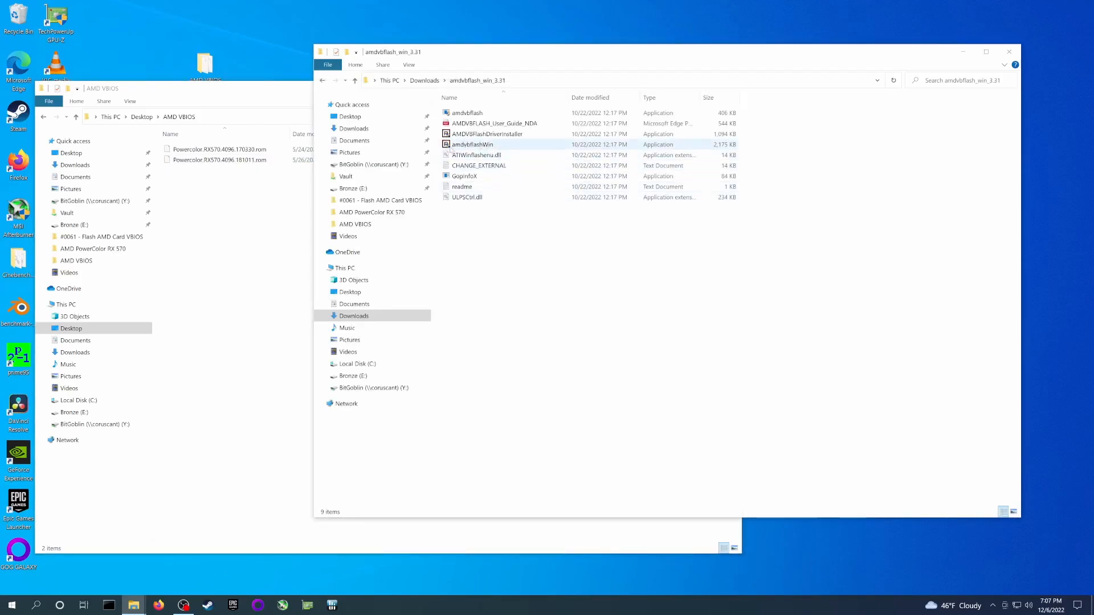
{"action": "double_click", "coordinate": [472, 144]}
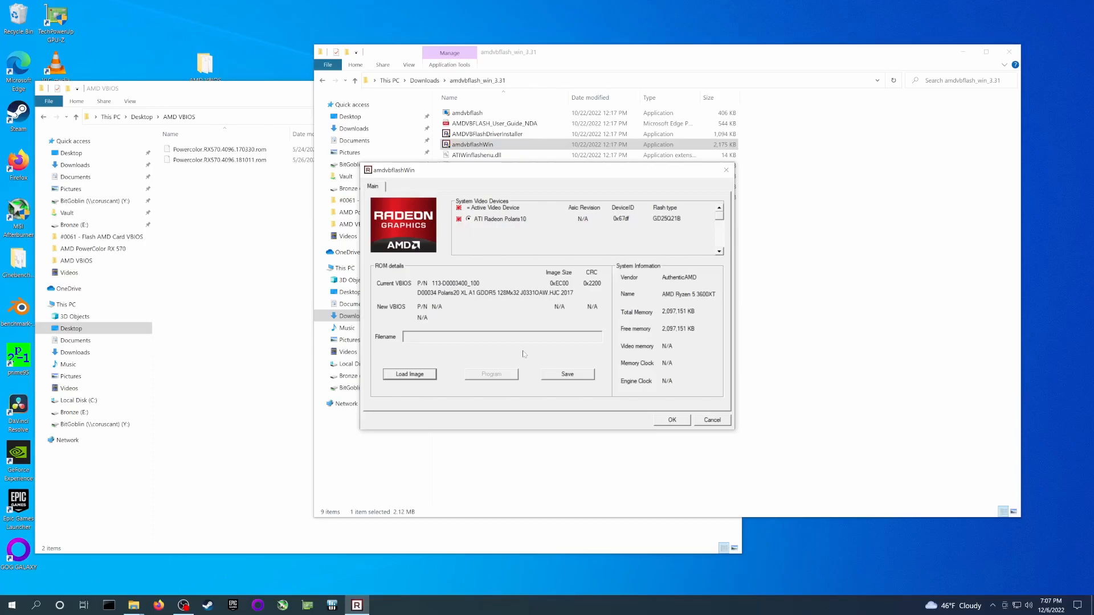
{"action": "mouse_move", "coordinate": [400, 365]}
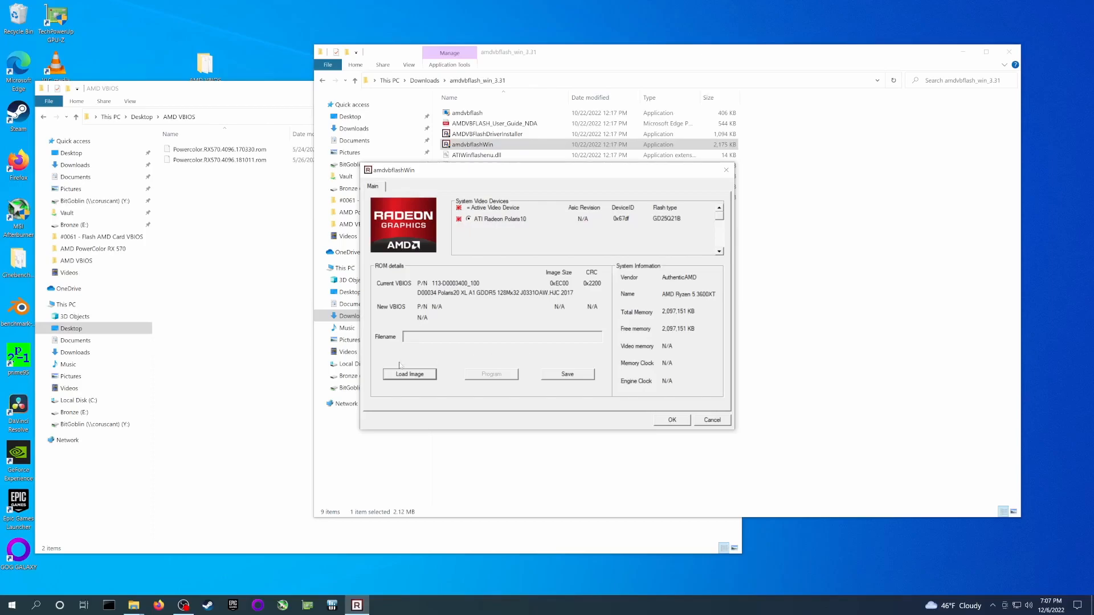
{"action": "left_click", "coordinate": [410, 374]}
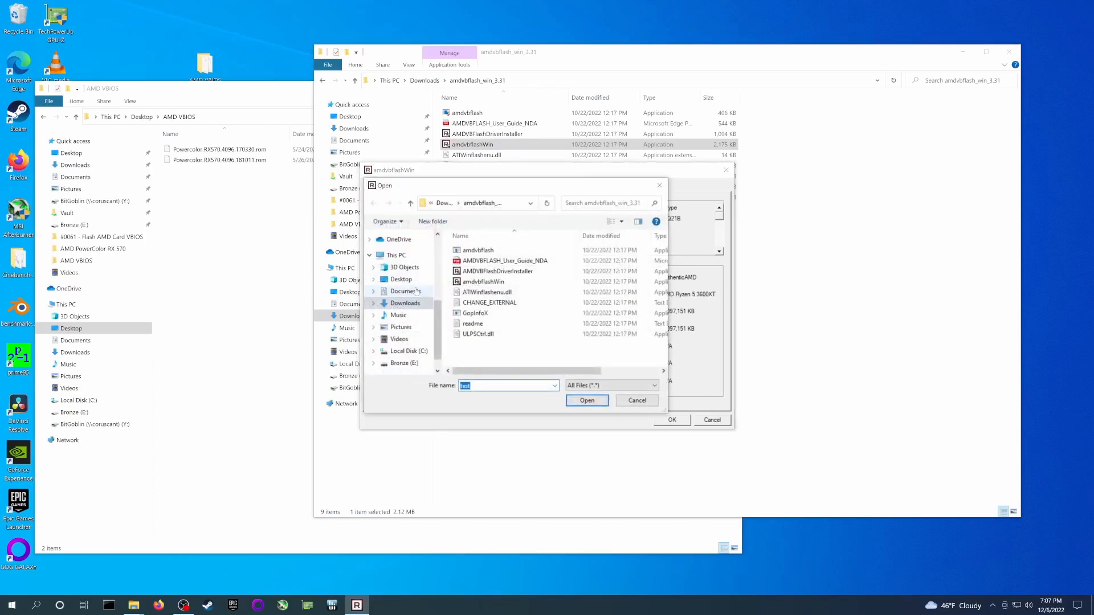
{"action": "left_click", "coordinate": [401, 279]}
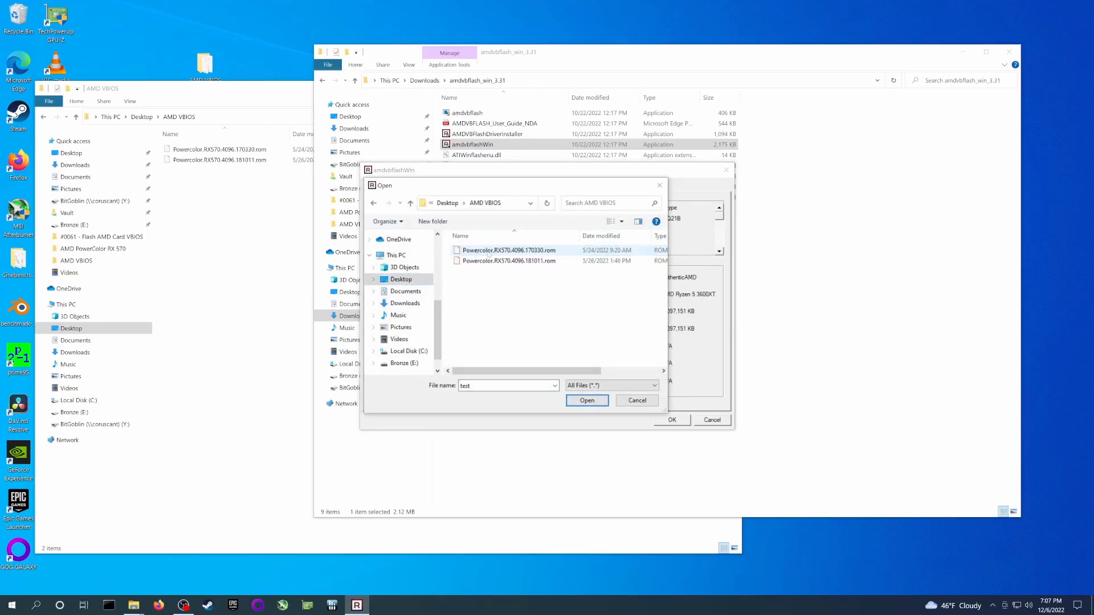
{"action": "left_click", "coordinate": [507, 261]}
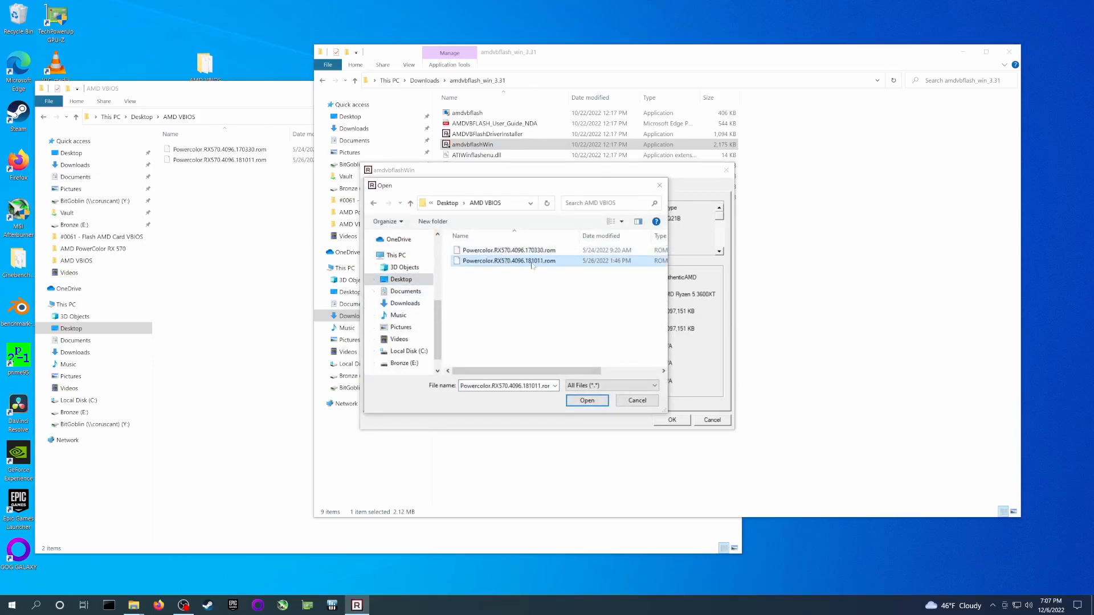
{"action": "left_click", "coordinate": [586, 400]}
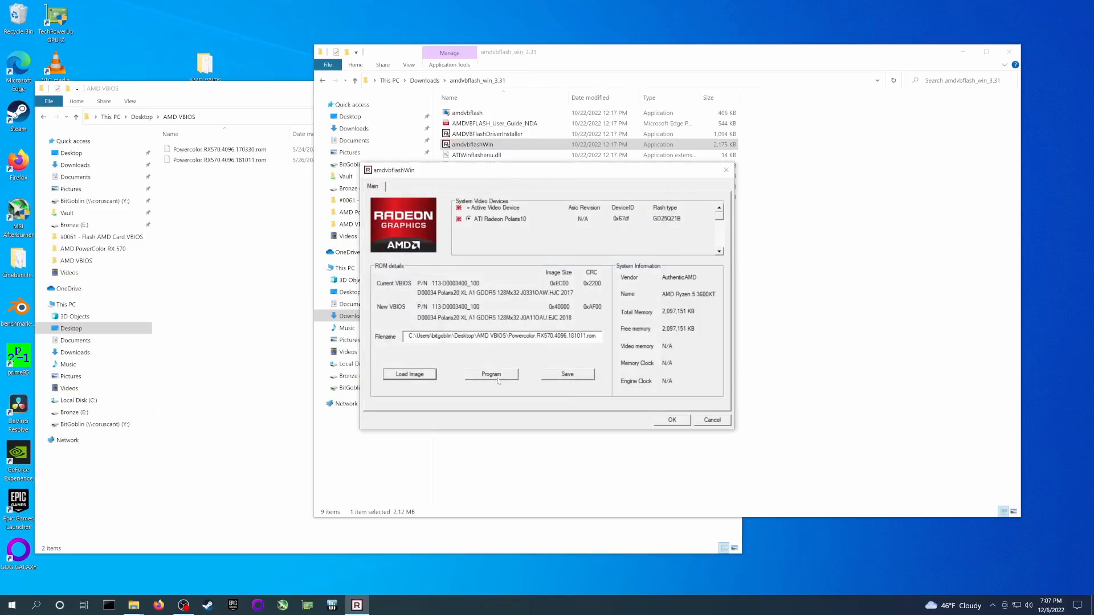
Program the loaded BIOS onto the card and accept the reboot.
{"action": "left_click", "coordinate": [491, 374]}
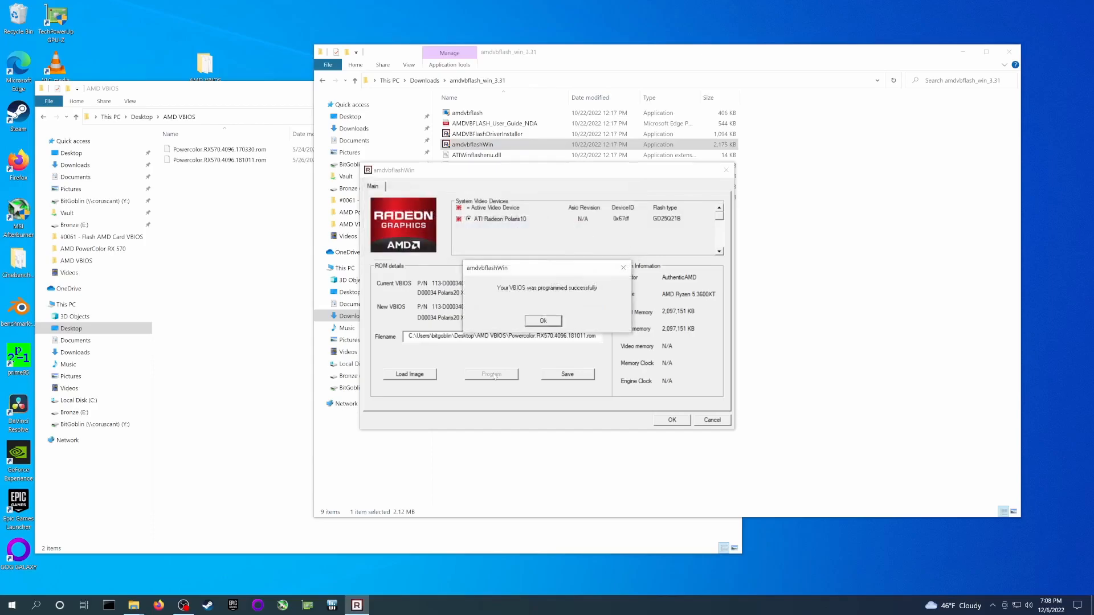
{"action": "left_click", "coordinate": [543, 321]}
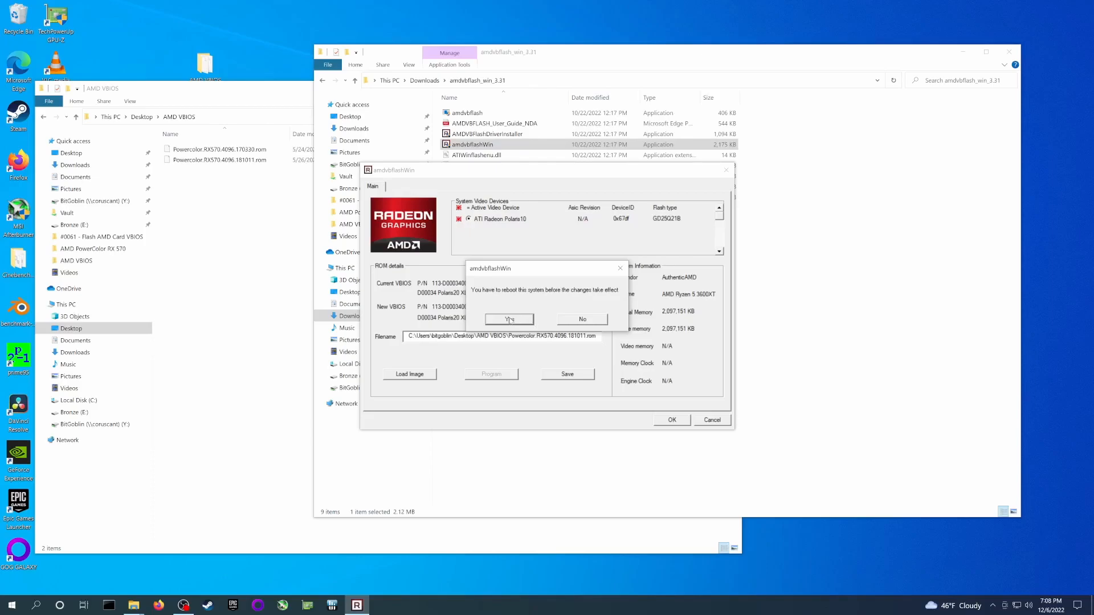
{"action": "left_click", "coordinate": [509, 319]}
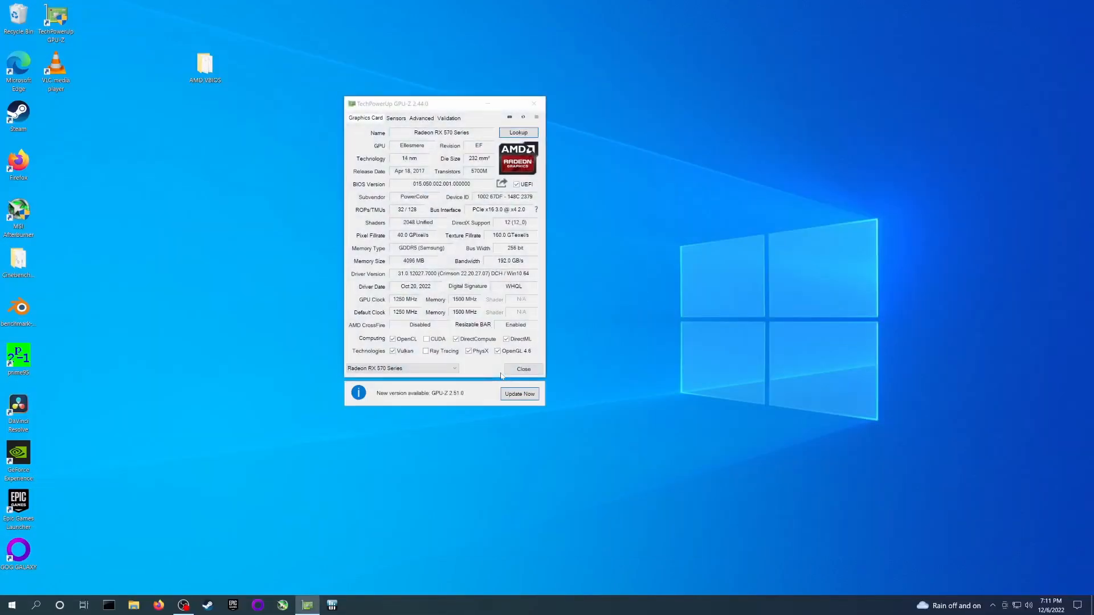
{"action": "left_click", "coordinate": [401, 368]}
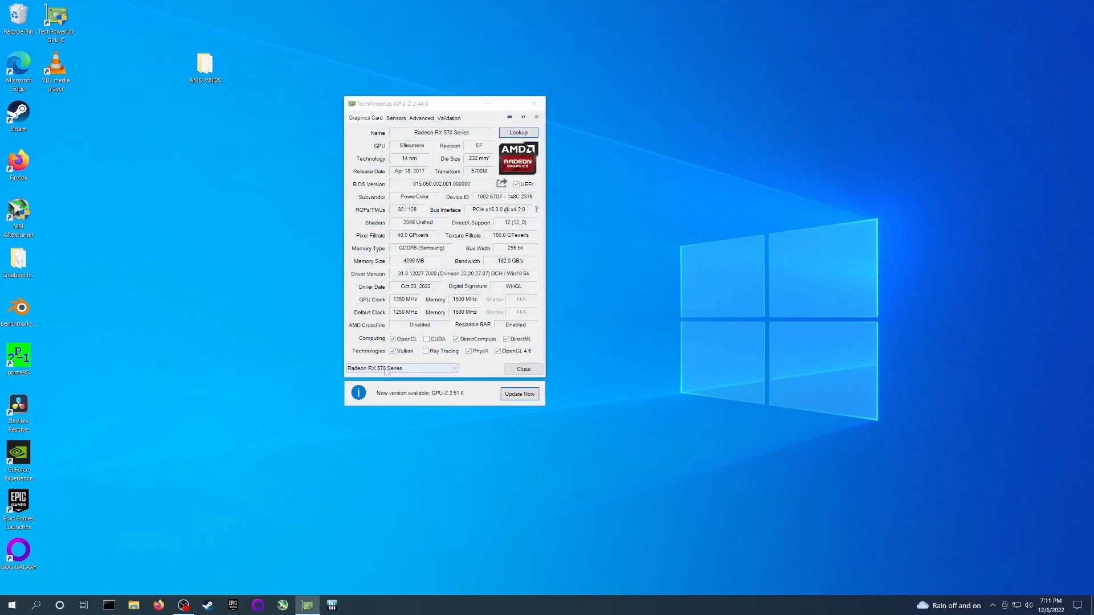